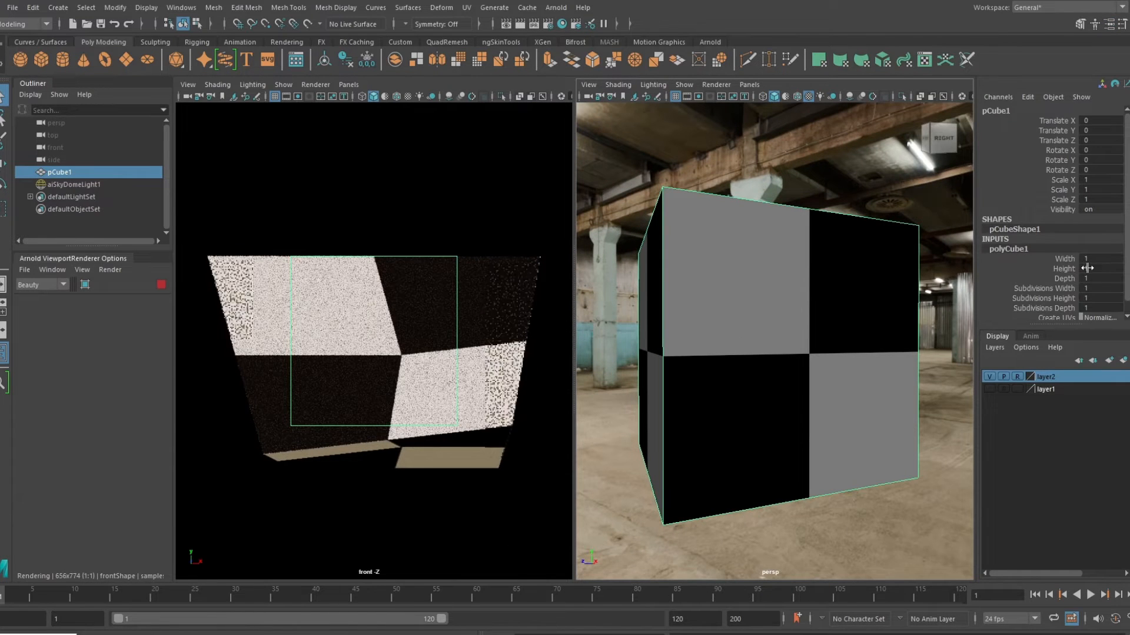
Set polyCube1 Subdivisions Width and Subdivisions Height to 10 in the Channel Box.
{"action": "left_click", "coordinate": [1103, 288]}
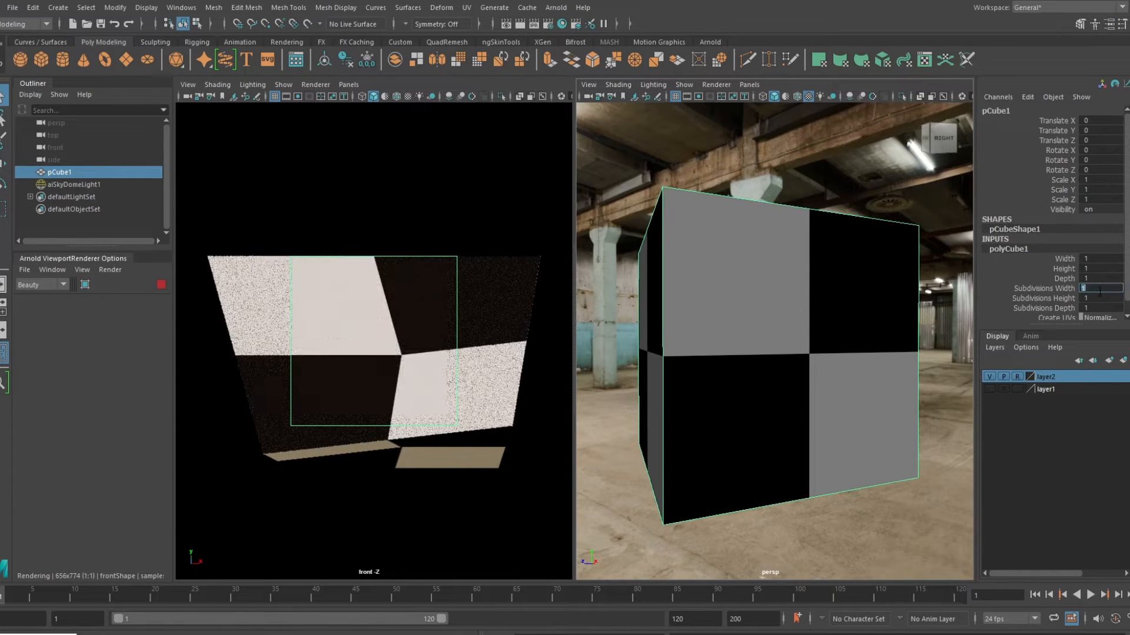
{"action": "type", "text": "10"}
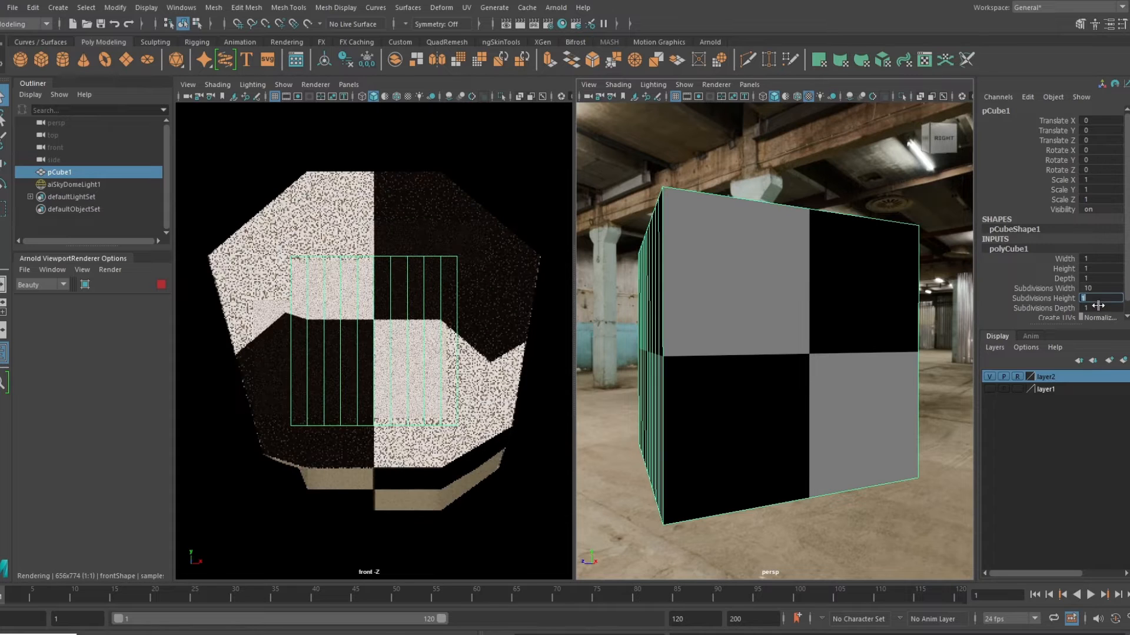
{"action": "type", "text": "10"}
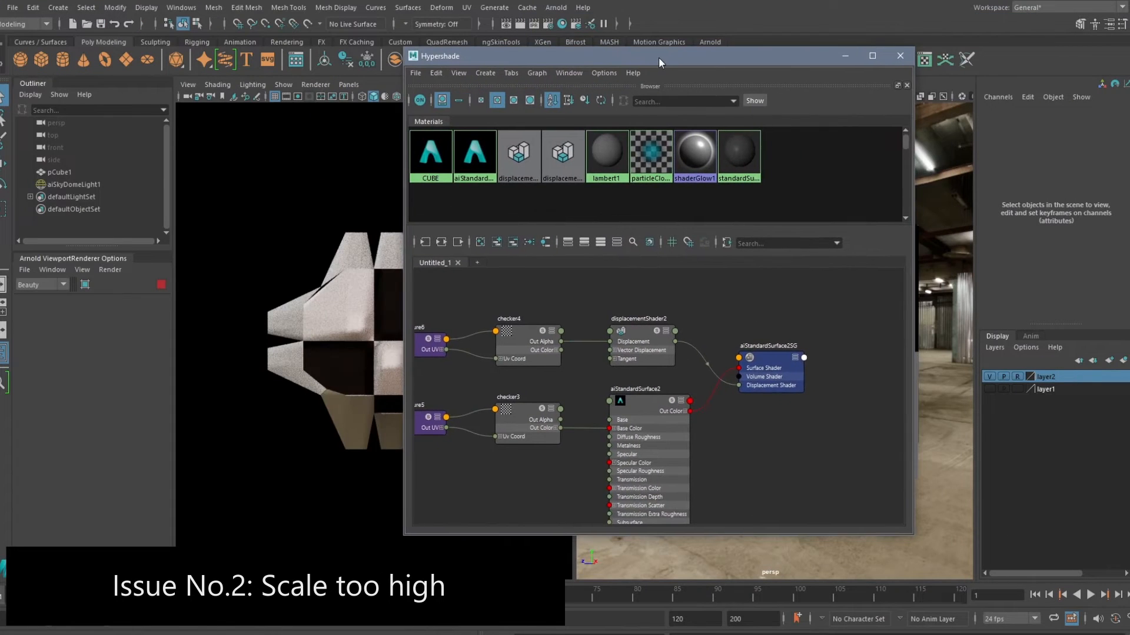
Set displacementShader2's Scale to 0.030 in the Attribute Editor.
{"action": "left_click", "coordinate": [611, 322]}
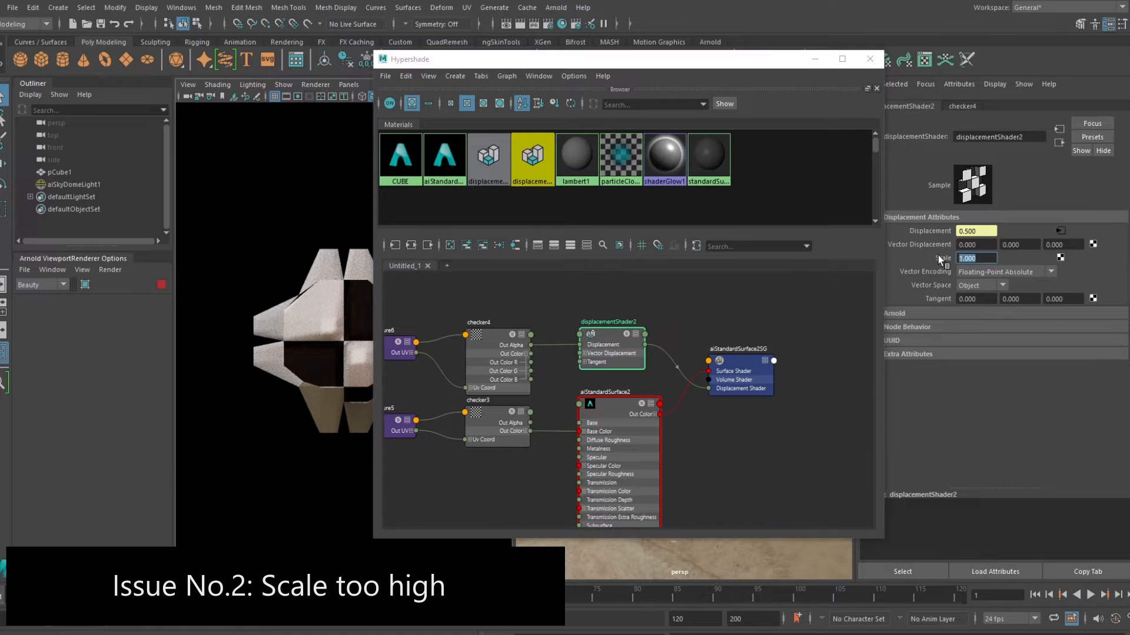
{"action": "type", "text": "0.0"}
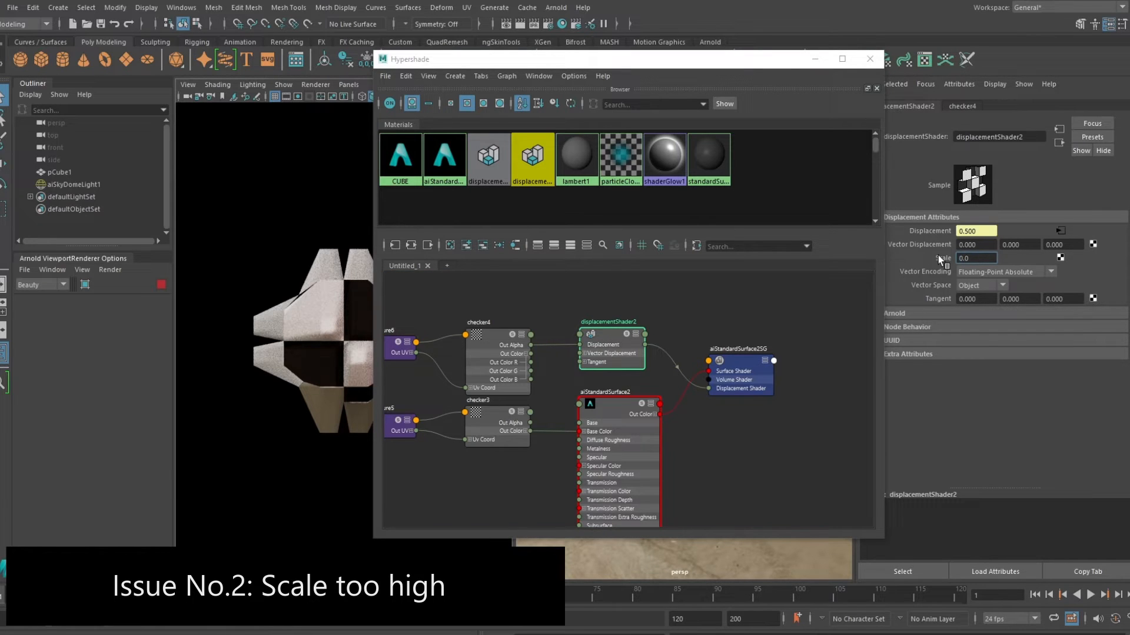
{"action": "type", "text": "0.030"}
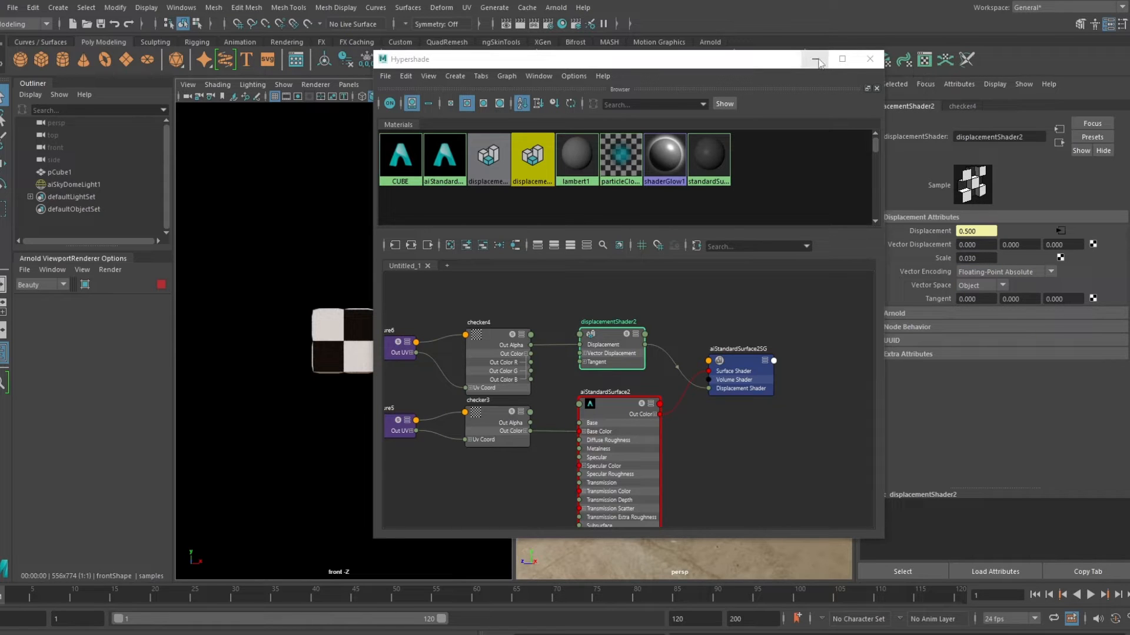
{"action": "left_click", "coordinate": [869, 59]}
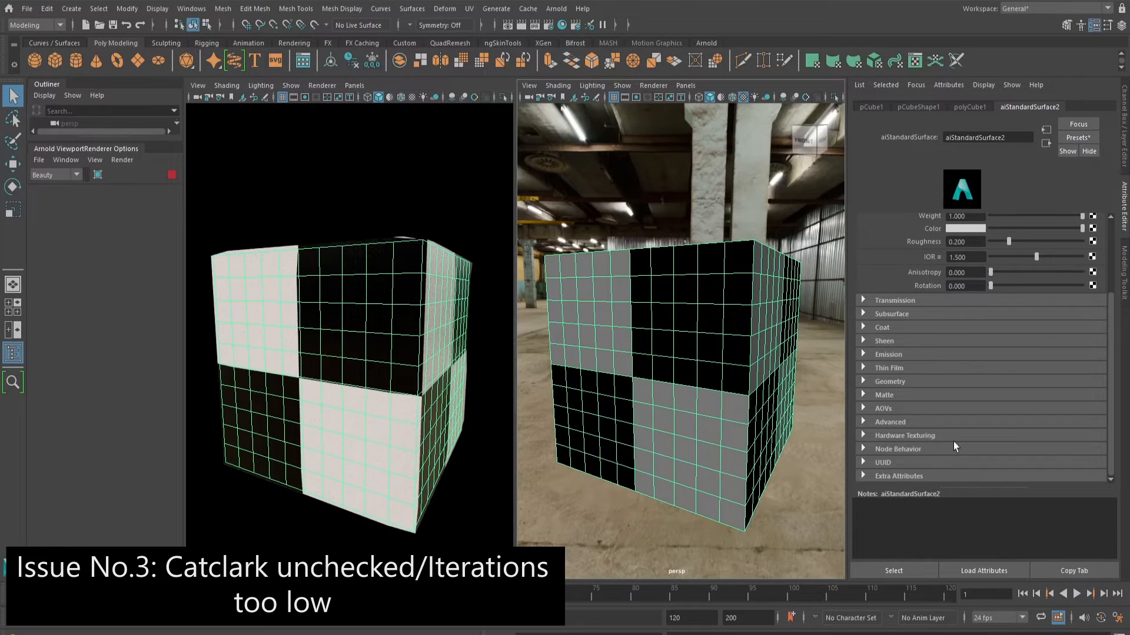
Set pCubeShape1's Arnold subdivision Type to catclark.
{"action": "left_click", "coordinate": [916, 107]}
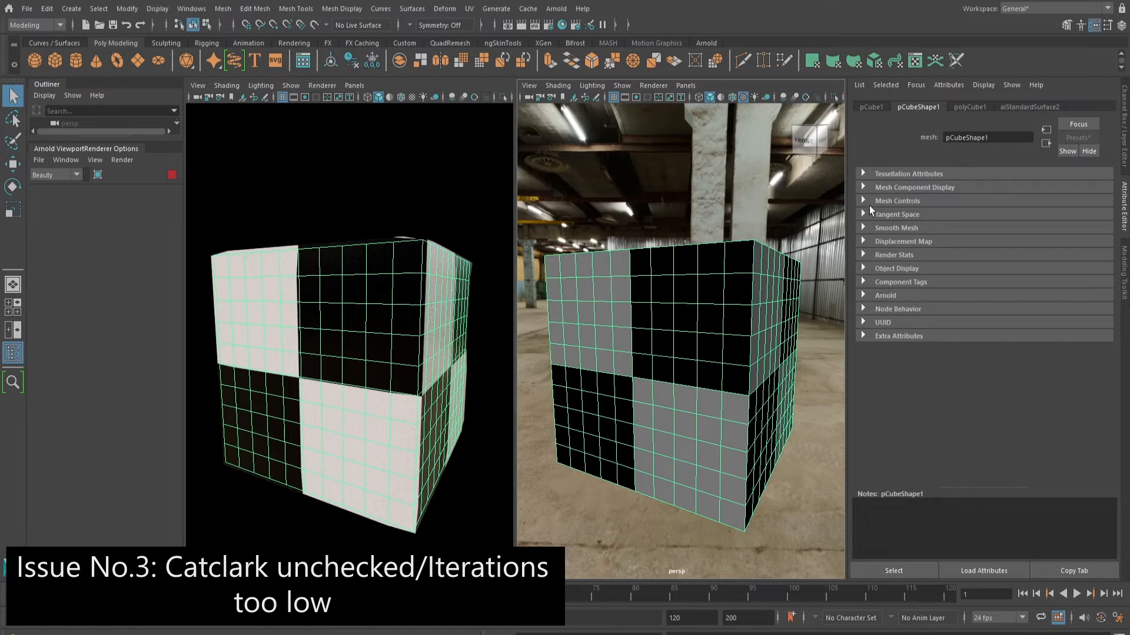
{"action": "mouse_move", "coordinate": [883, 300]}
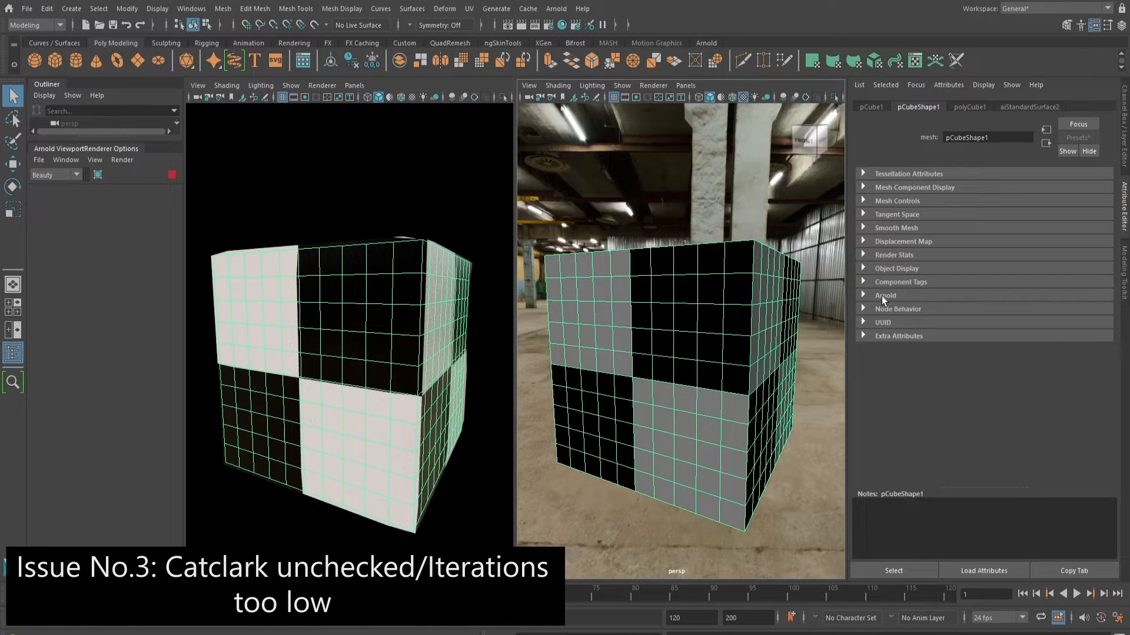
{"action": "left_click", "coordinate": [885, 294]}
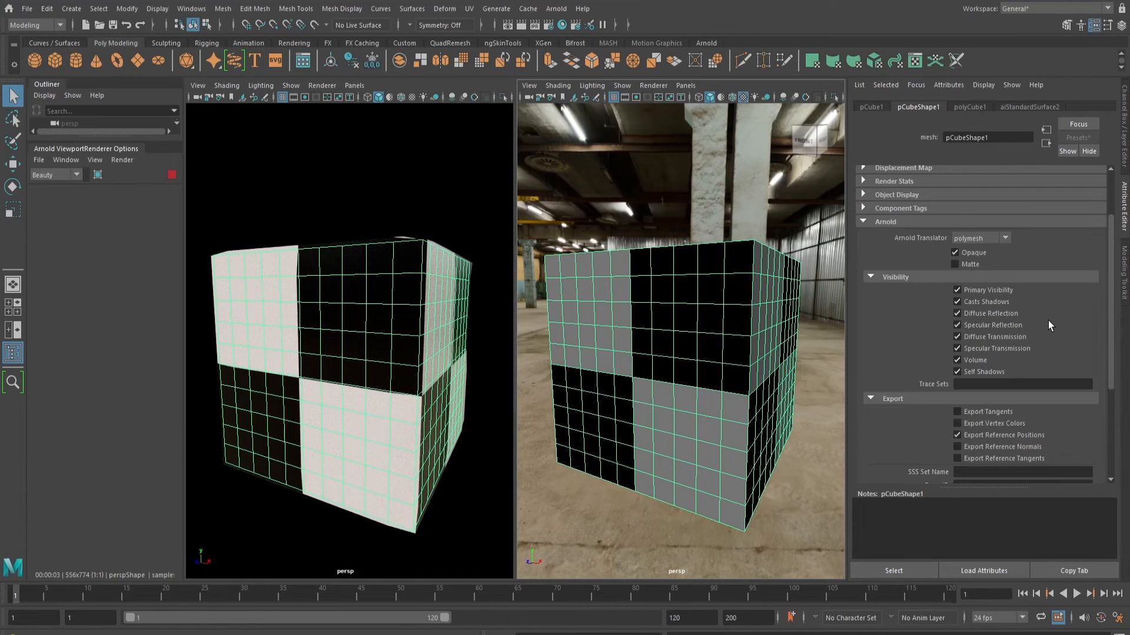
{"action": "scroll", "scroll_direction": "down", "scroll_amount": 3}
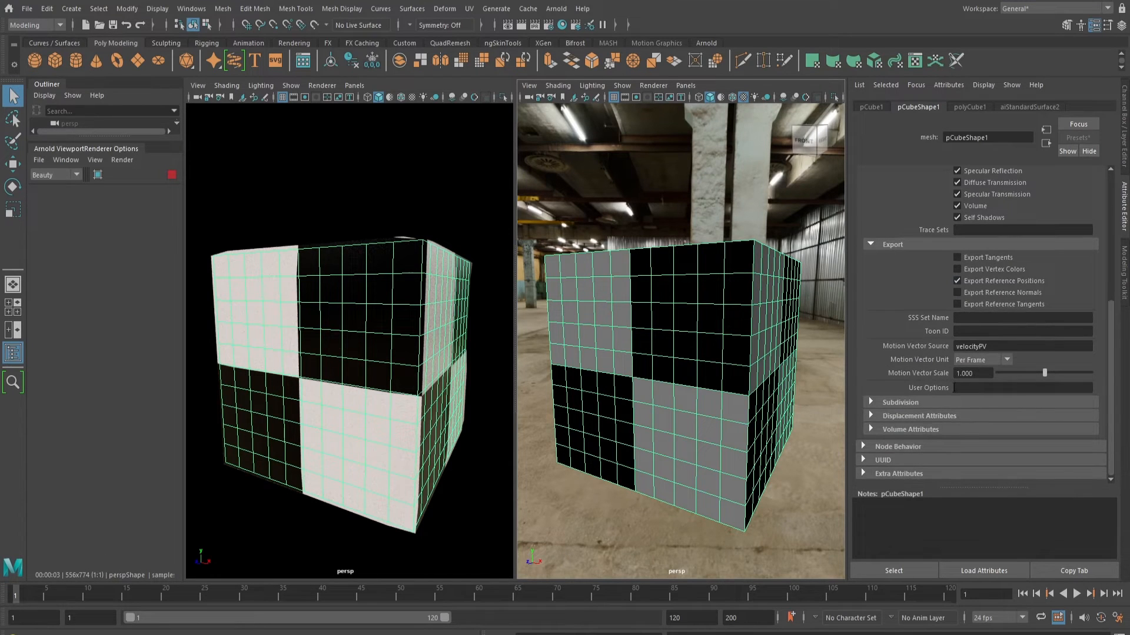
{"action": "left_click", "coordinate": [870, 402]}
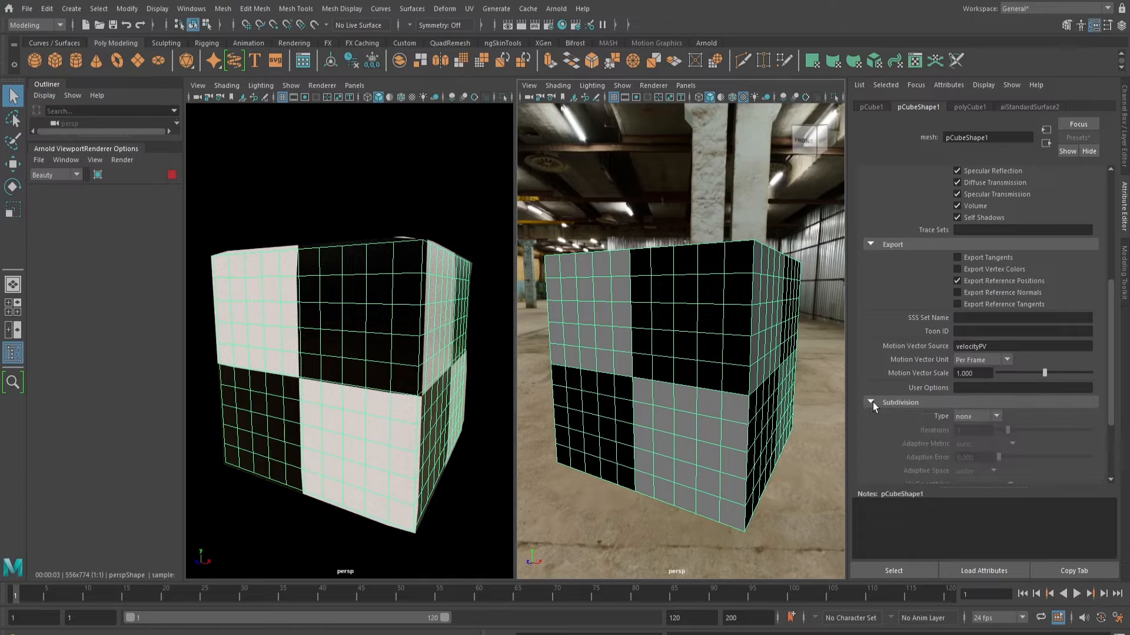
{"action": "left_click", "coordinate": [996, 343]}
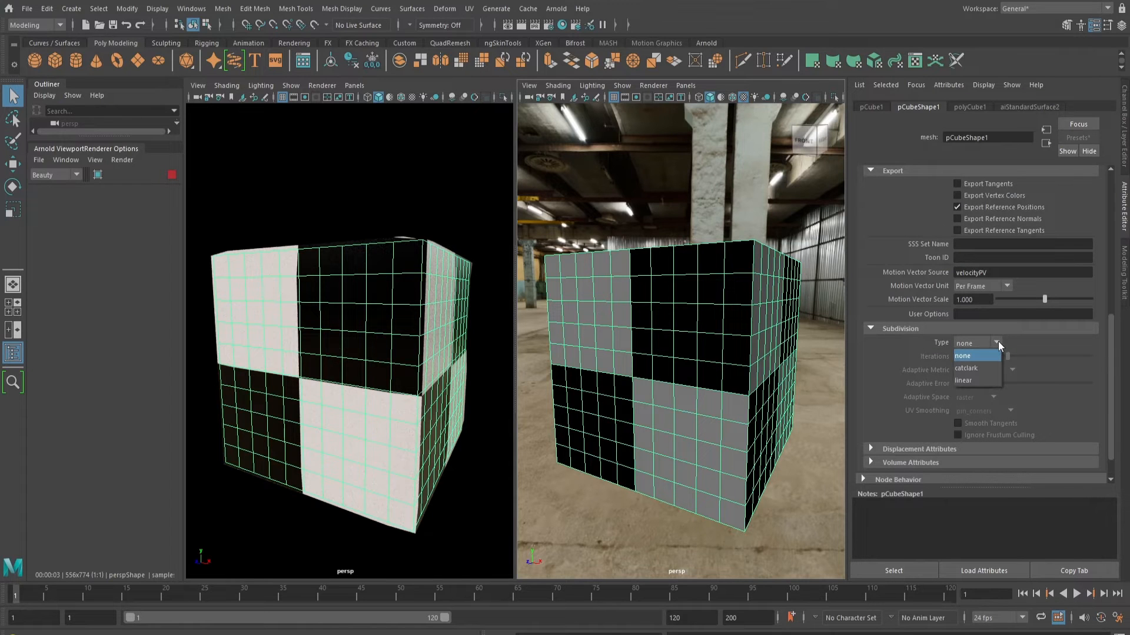
{"action": "left_click", "coordinate": [965, 368]}
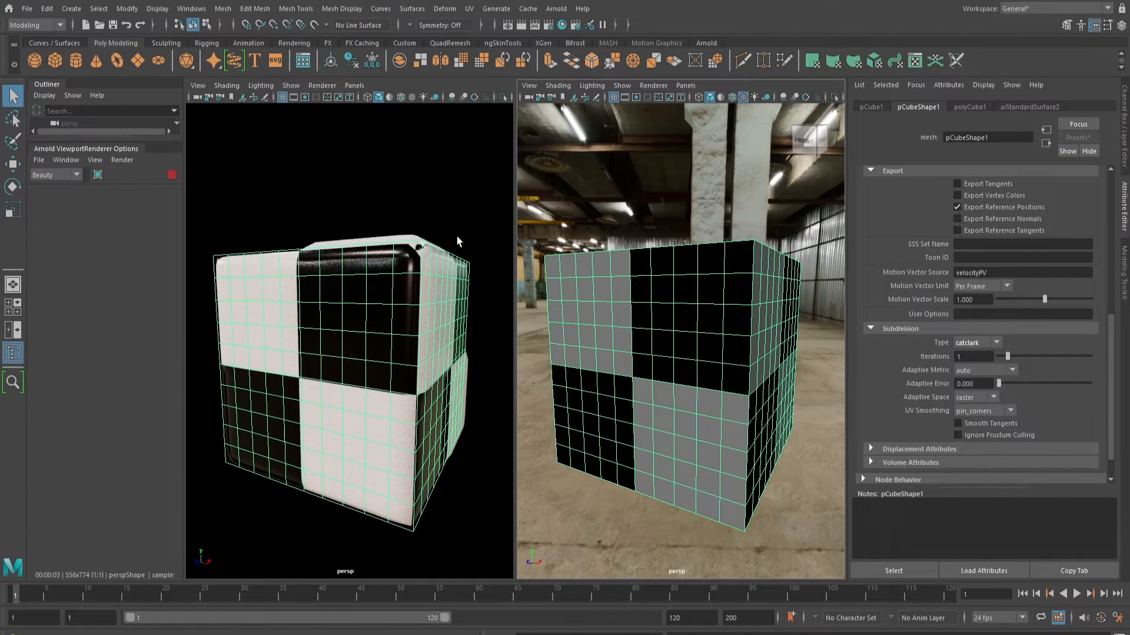
Set the Arnold subdivision Iterations to 3 and refresh the render.
{"action": "left_click", "coordinate": [973, 355]}
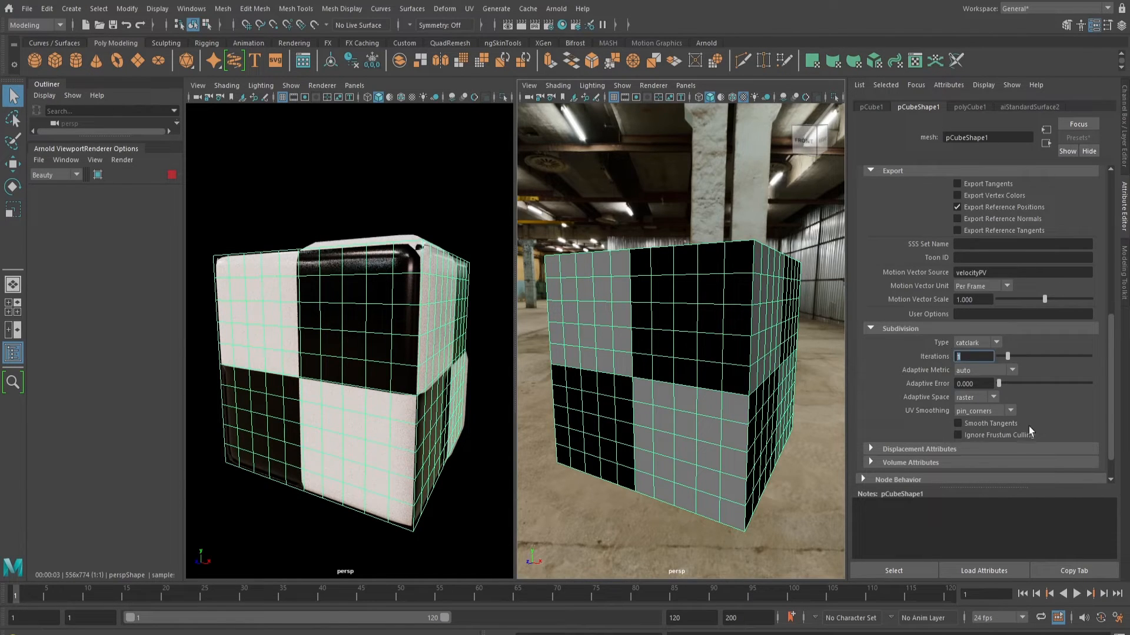
{"action": "type", "text": "3"}
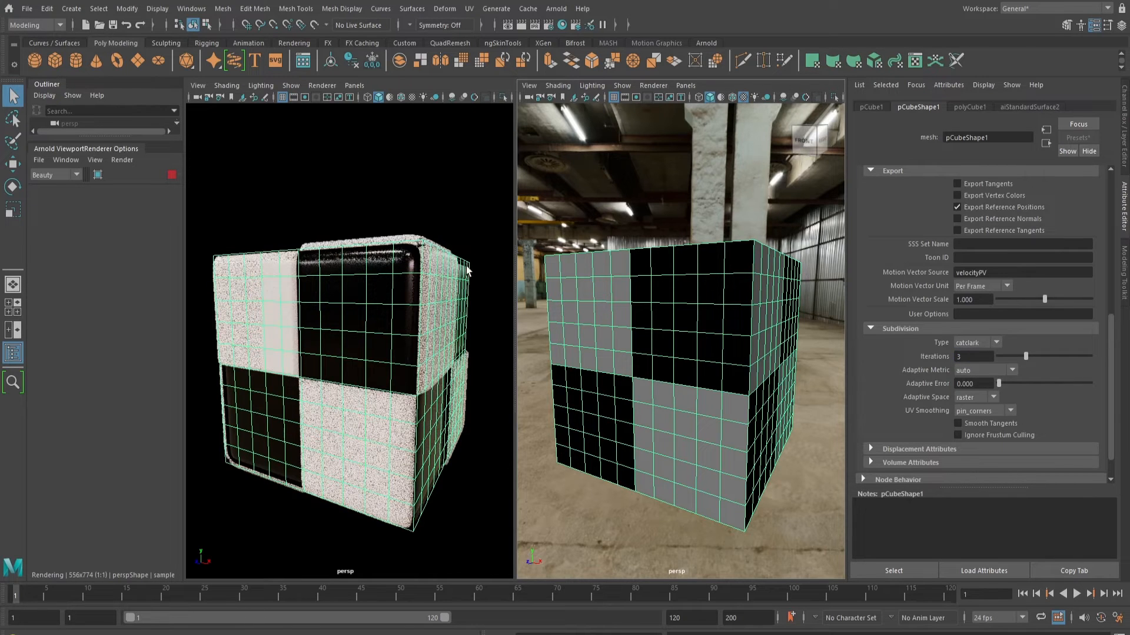
{"action": "left_click", "coordinate": [451, 227]}
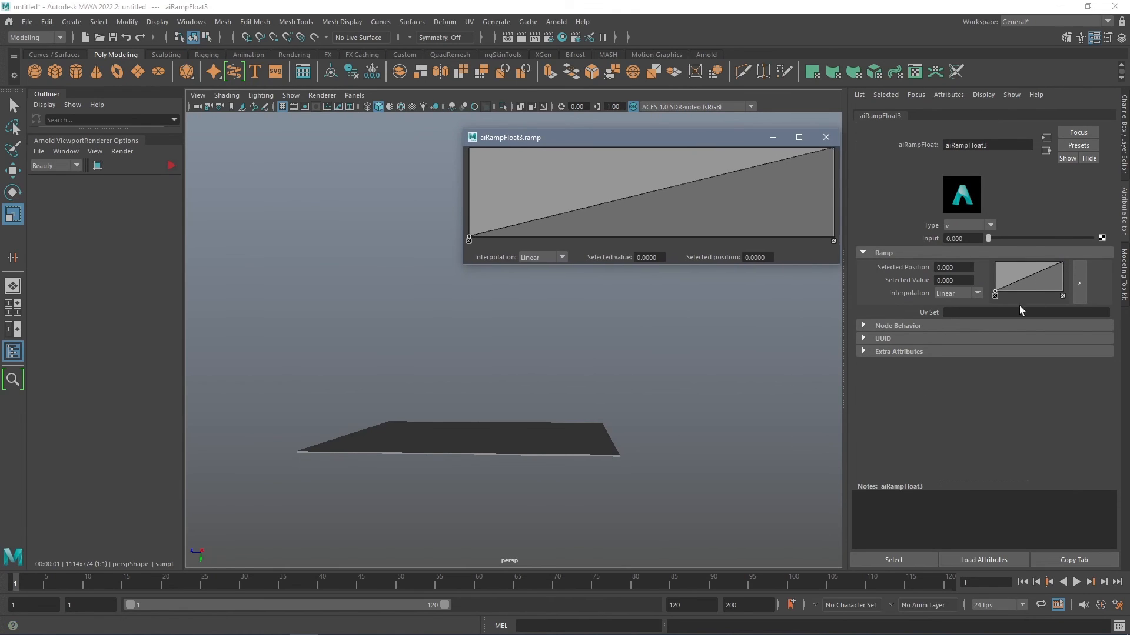
{"action": "mouse_move", "coordinate": [621, 203]}
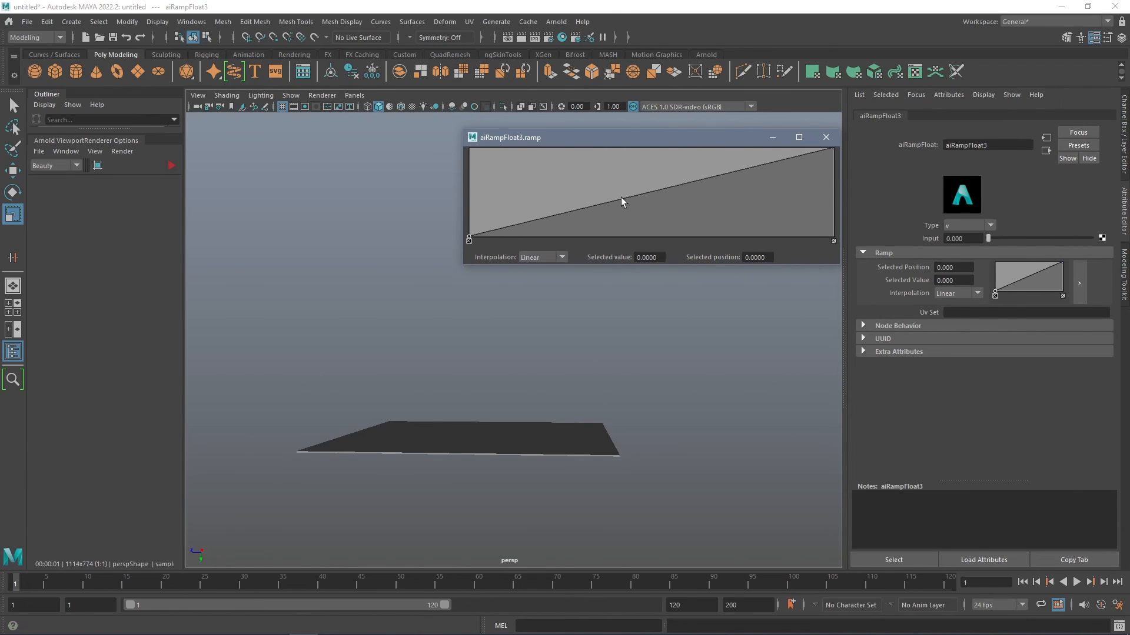
Add a ramp point at value 0.5, then edit displacementShader2's Scalar Zero Value.
{"action": "left_click", "coordinate": [620, 200]}
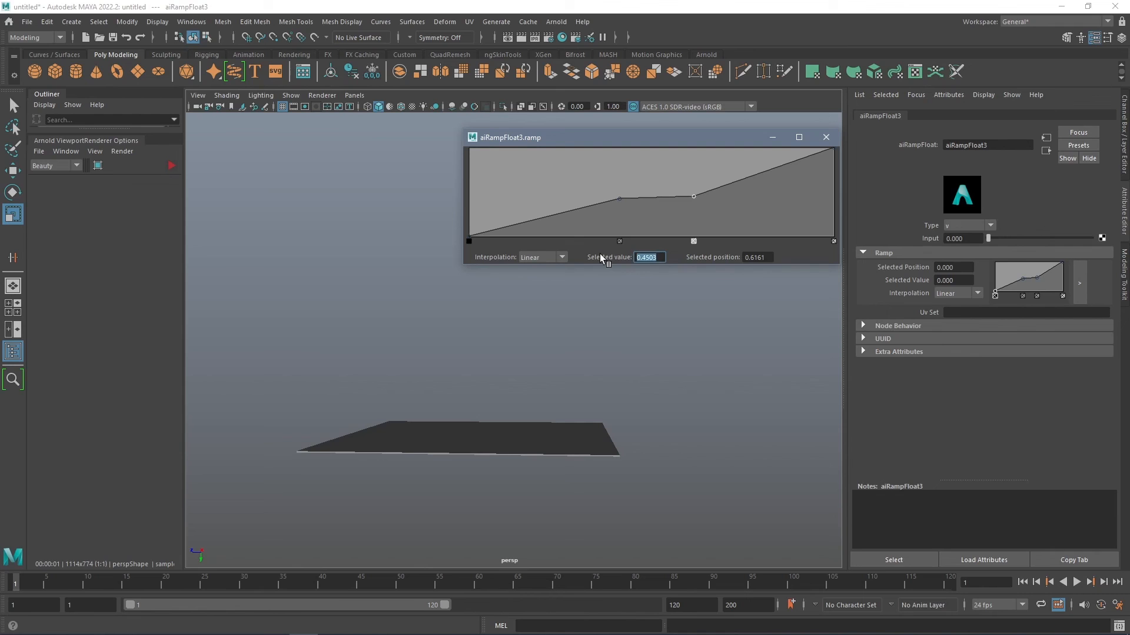
{"action": "left_click_drag", "start_coordinate": [693, 195], "coordinate": [617, 198]}
{"action": "type", "text": "0.5000"}
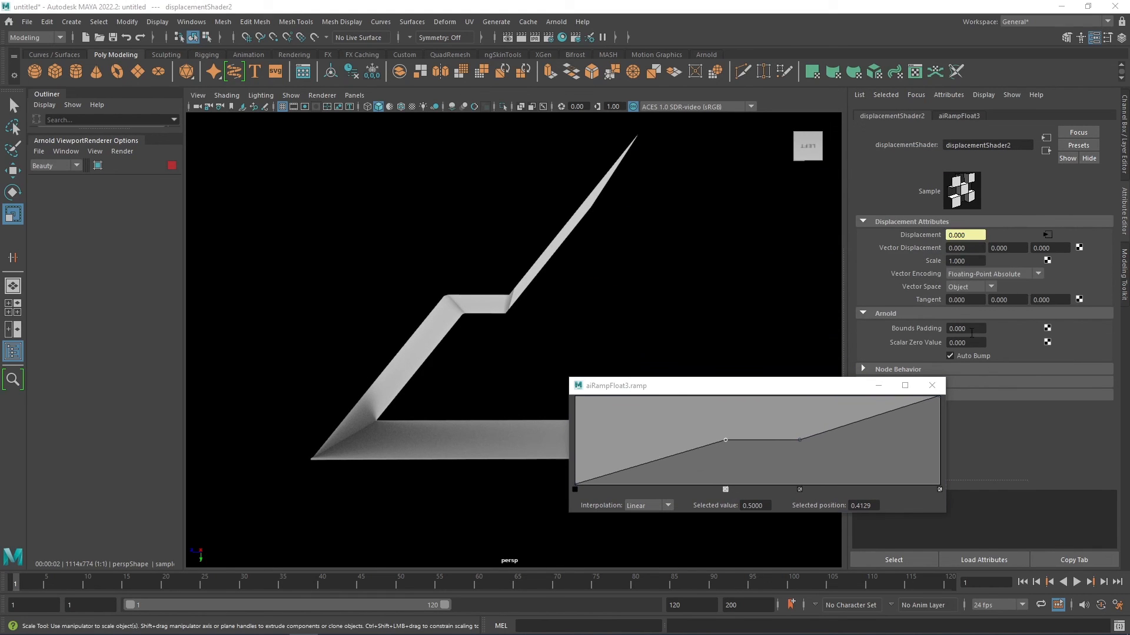
{"action": "left_click", "coordinate": [963, 342]}
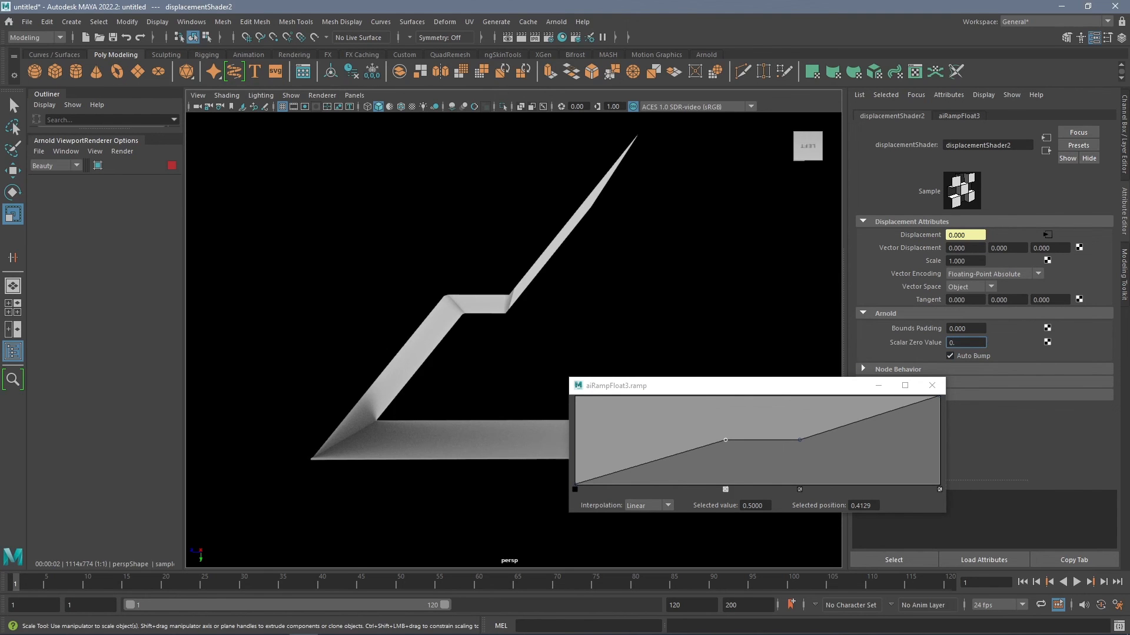